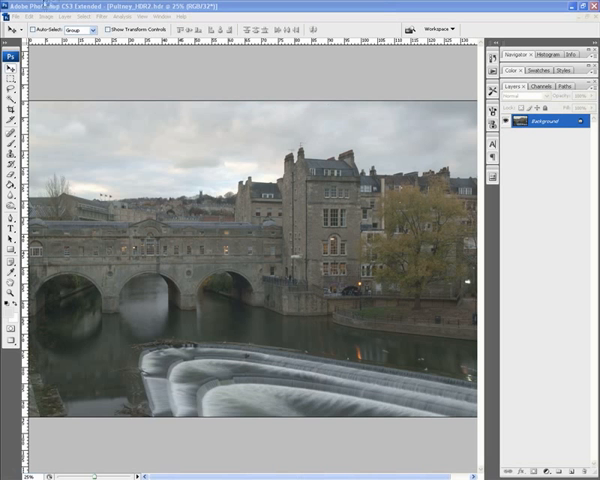
Convert the HDR bridge photo to 8 Bits/Channel via Image > Mode, bringing up HDR Conversion
{"action": "left_click", "coordinate": [18, 16]}
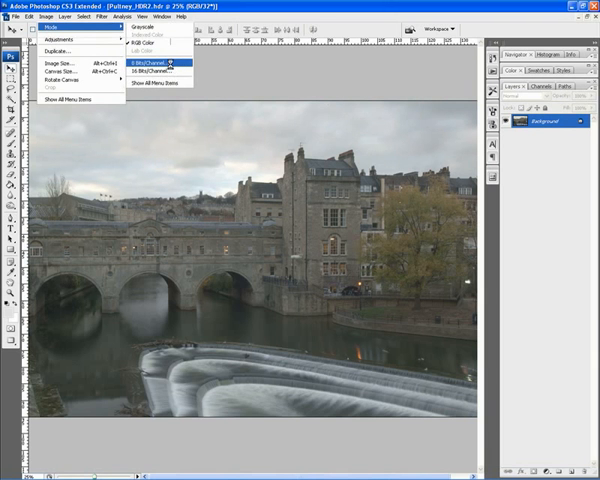
{"action": "left_click", "coordinate": [152, 68]}
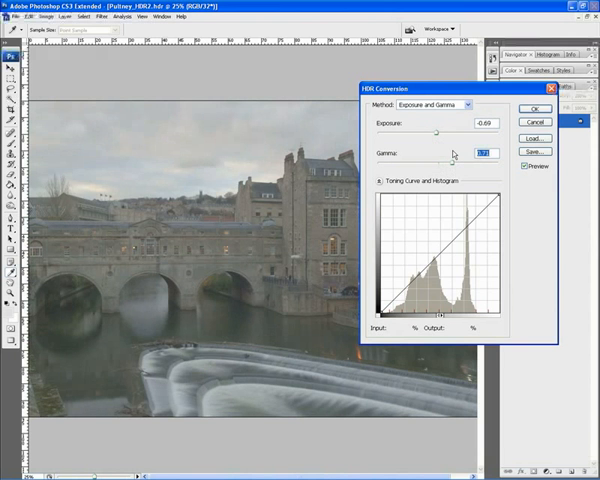
Switch the HDR conversion method from Exposure and Gamma to Highlight Compression, then reopen the method list
{"action": "left_click", "coordinate": [436, 104]}
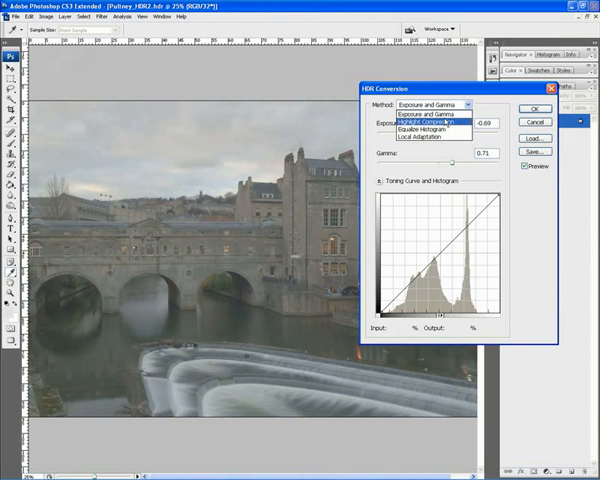
{"action": "left_click", "coordinate": [420, 120]}
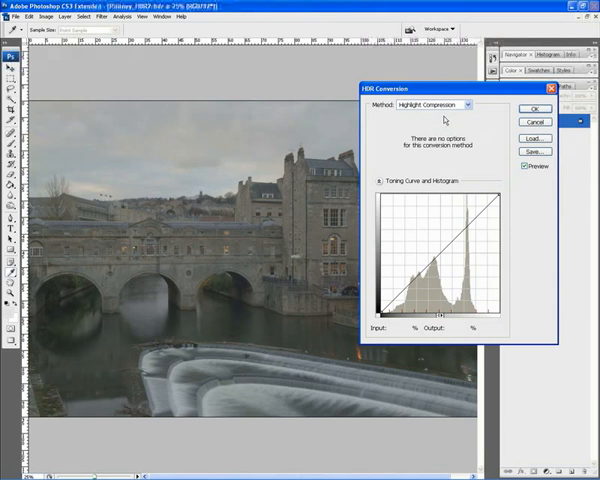
{"action": "left_click", "coordinate": [432, 104]}
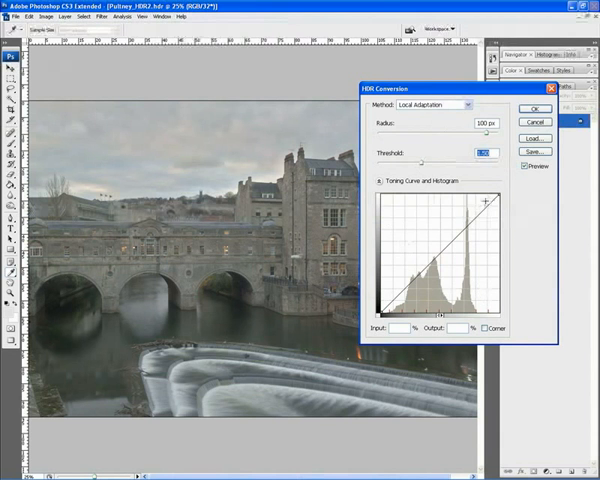
Bend a midtone point into the Local Adaptation toning curve to adjust the bridge photo's tones
{"action": "left_click_drag", "start_coordinate": [484, 196], "coordinate": [484, 228]}
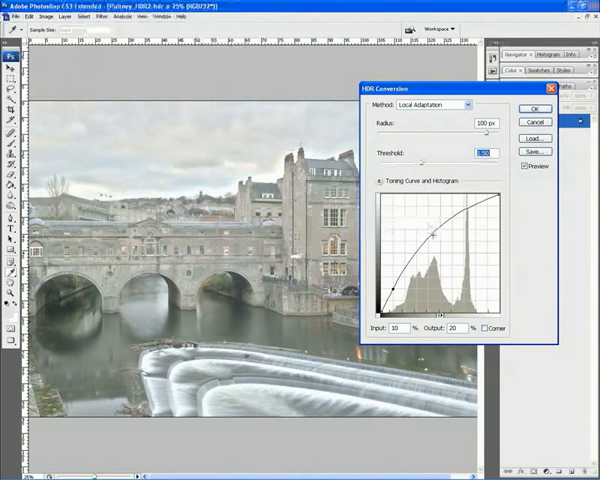
{"action": "left_click_drag", "start_coordinate": [410, 236], "coordinate": [430, 232]}
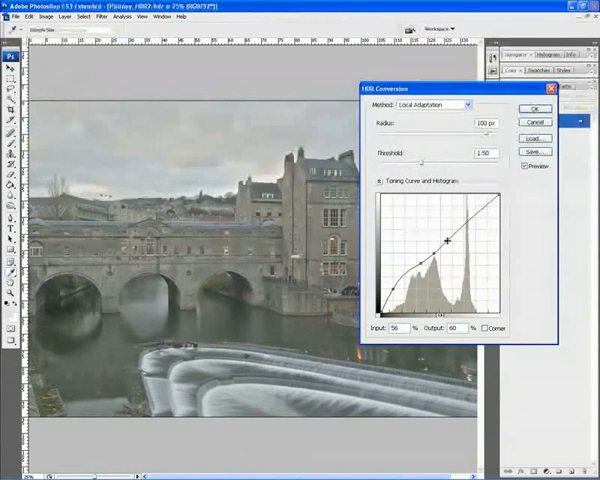
Drag the toning curve point so the bridge scene looks darker and less washed out
{"action": "left_click_drag", "start_coordinate": [448, 244], "coordinate": [456, 228]}
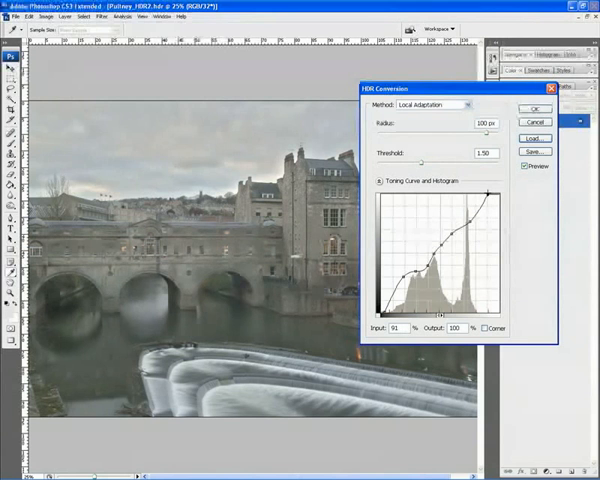
Add another point to the toning curve and apply the HDR conversion with OK
{"action": "left_click_drag", "start_coordinate": [488, 196], "coordinate": [488, 190]}
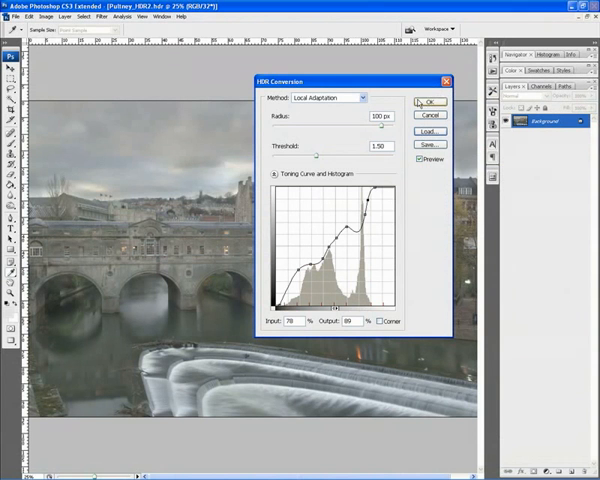
{"action": "mouse_move", "coordinate": [418, 104]}
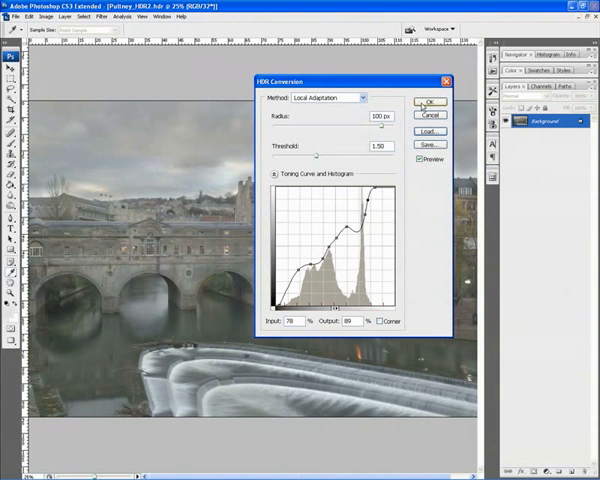
{"action": "left_click", "coordinate": [428, 108]}
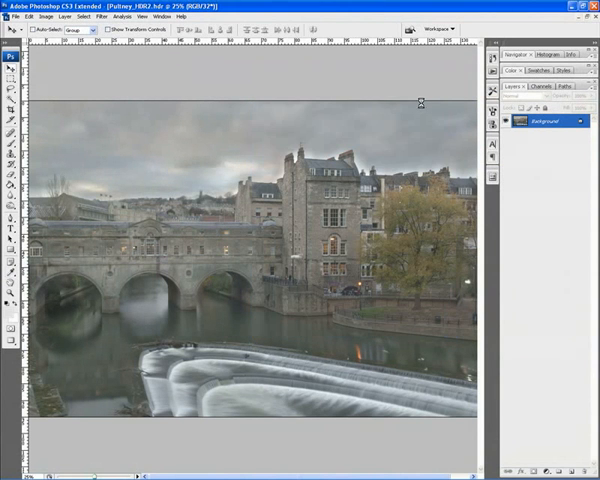